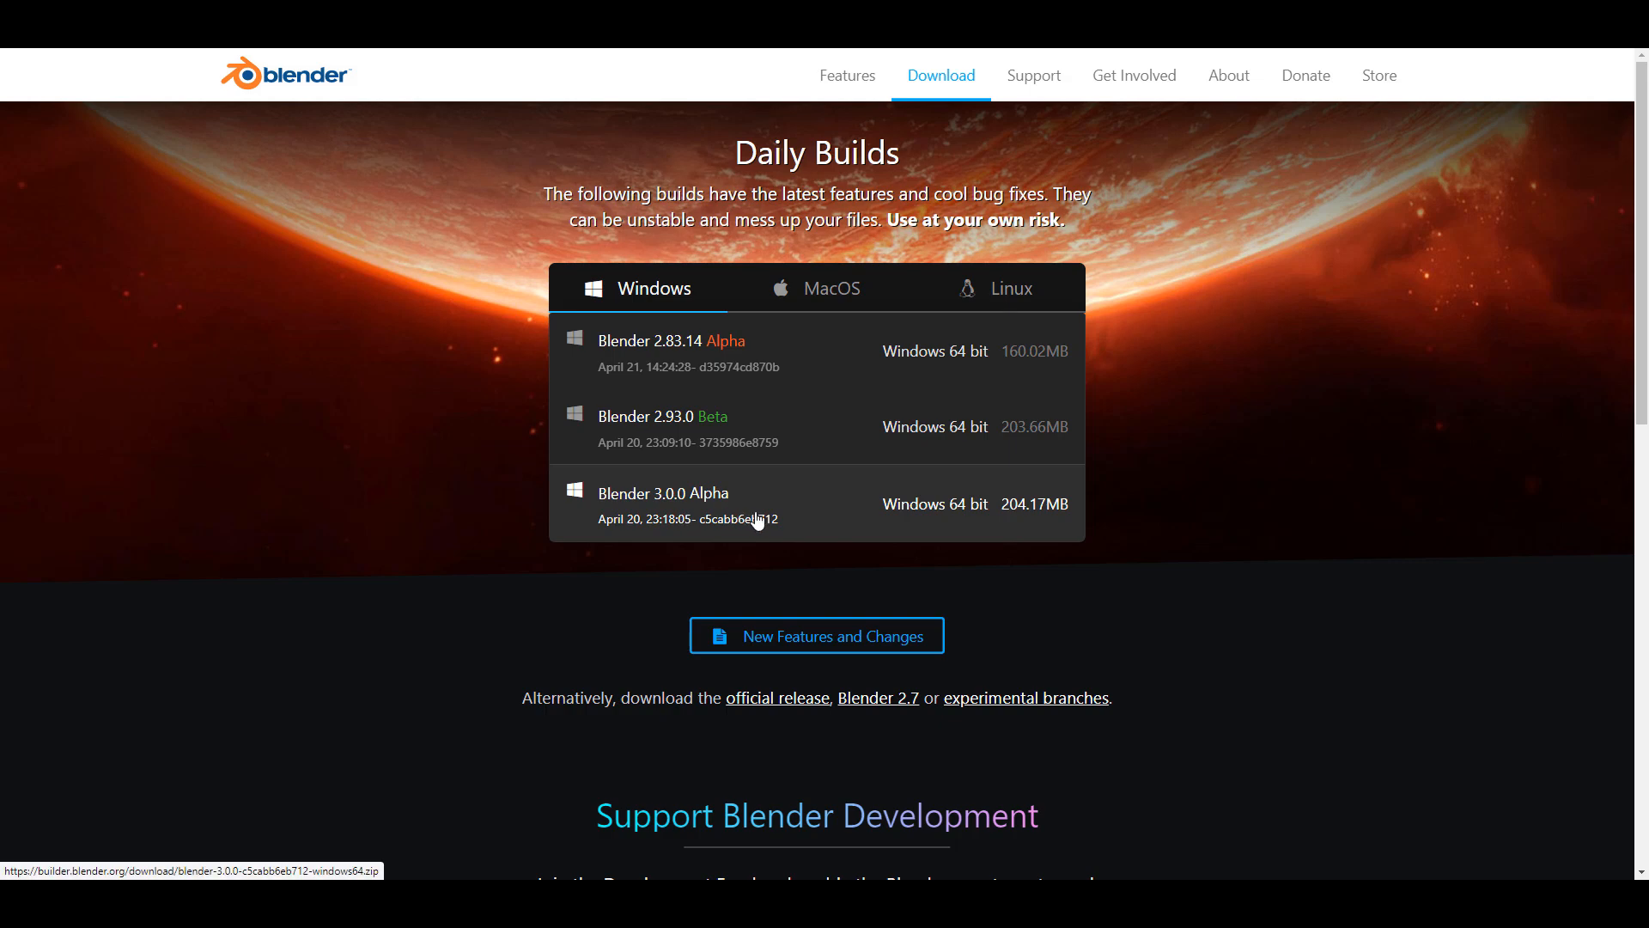
pyautogui.moveTo(1012, 529)
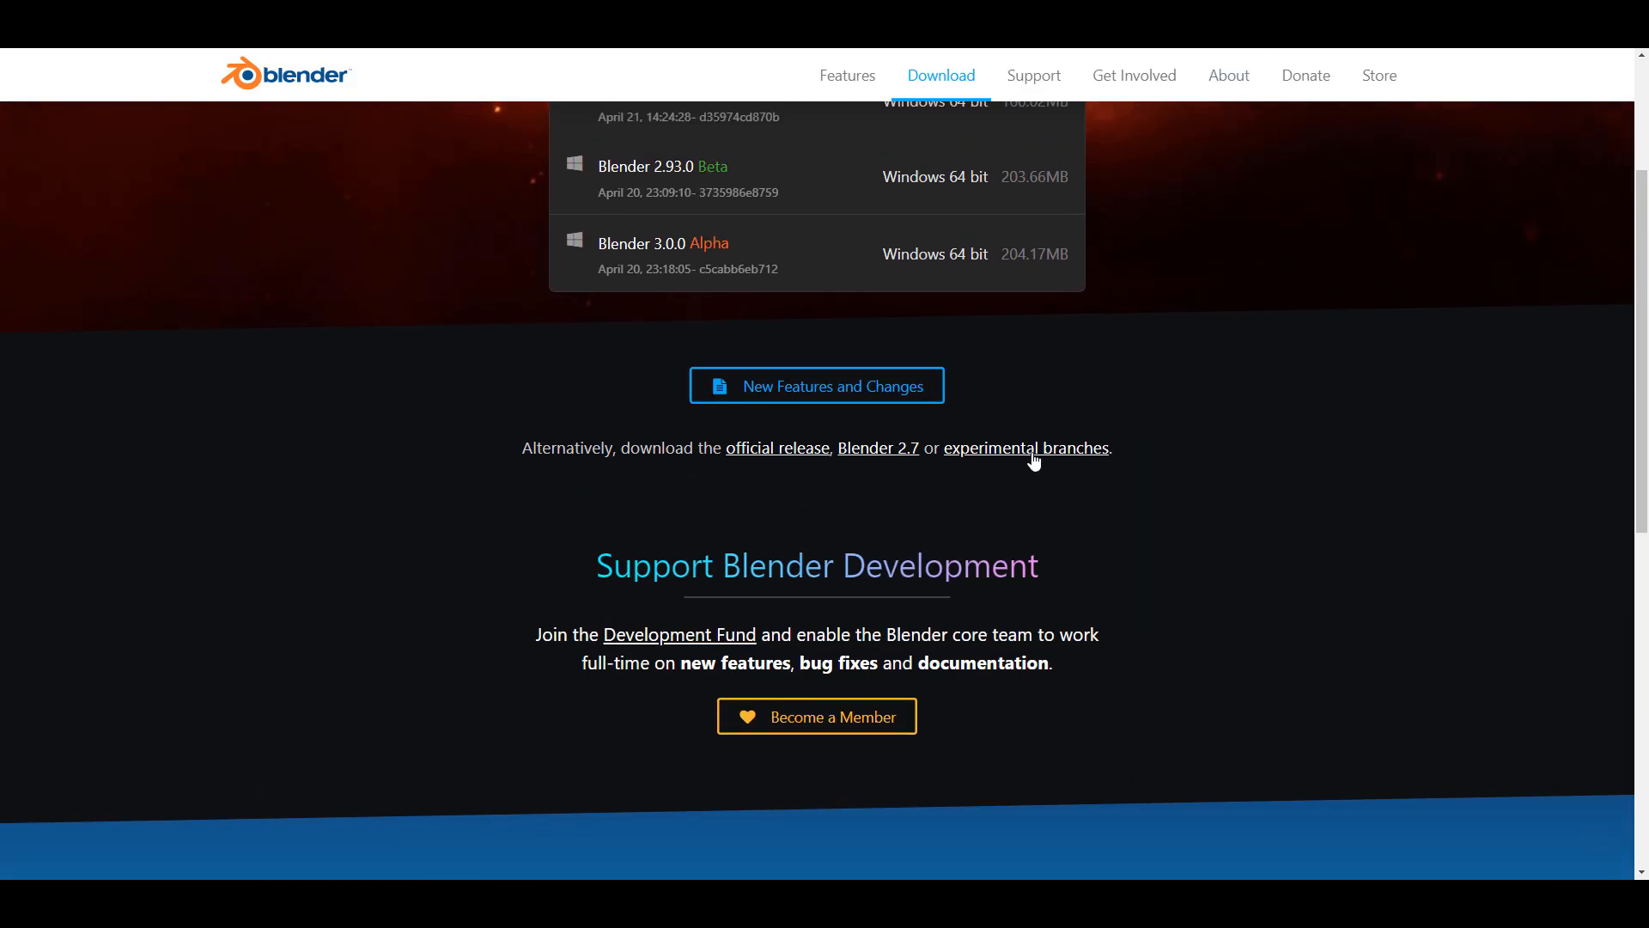
# - Open the 2021 roadmap post on code.blender.org and read to the Library overrides section
pyautogui.click(1026, 447)
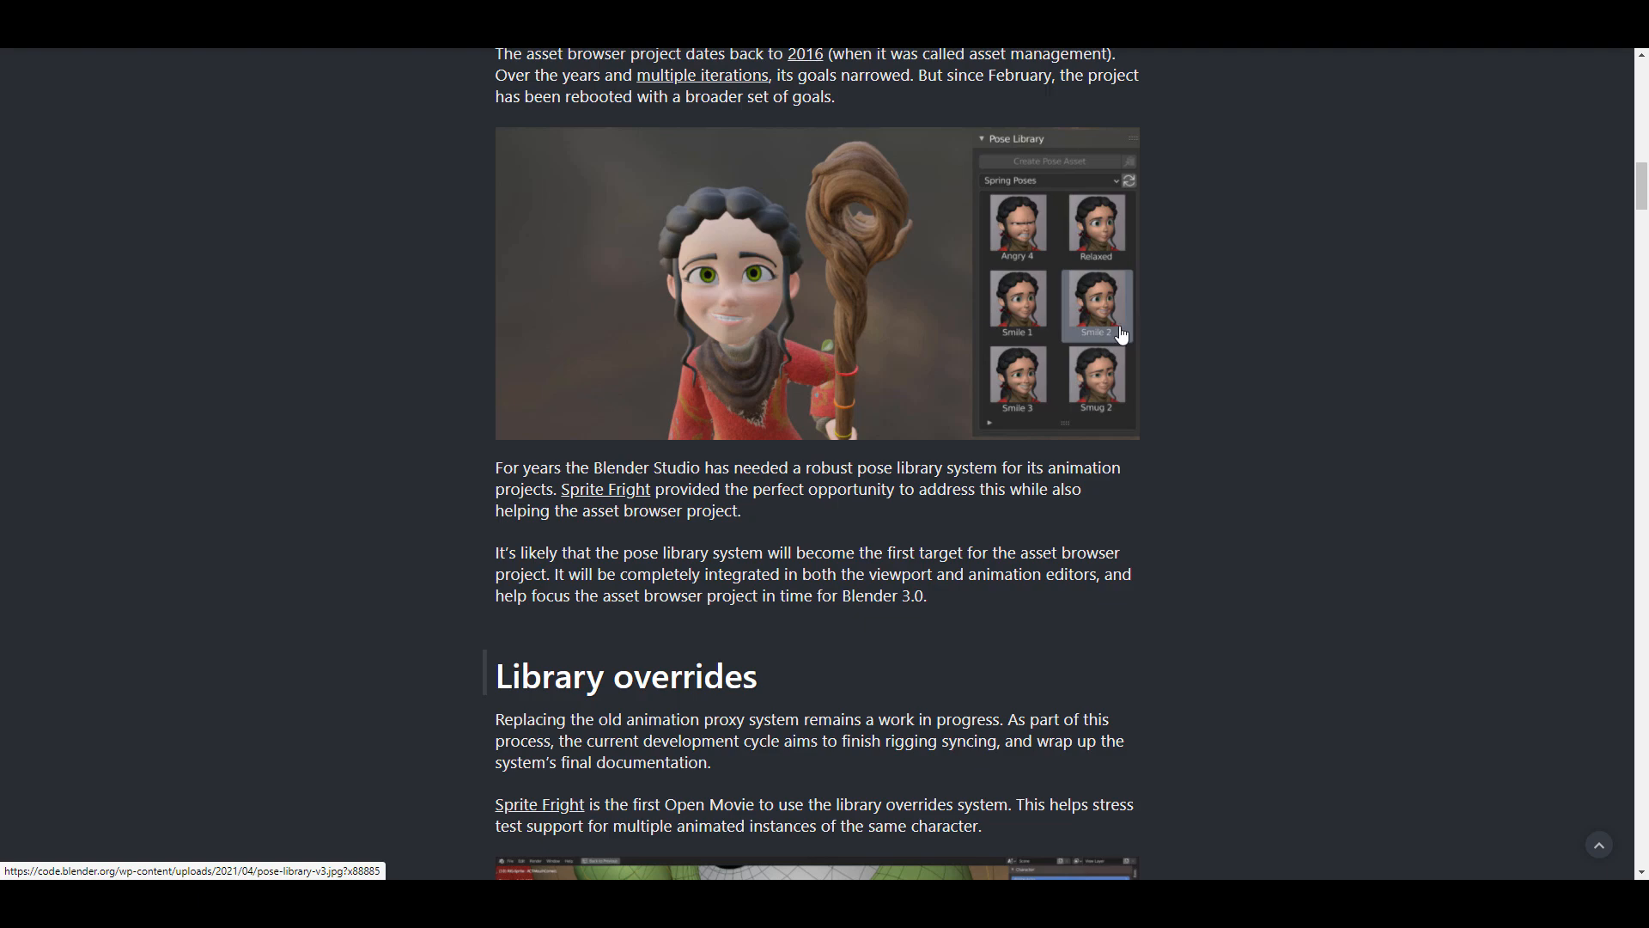
# - Follow the roadmap link to the developer wiki's Hair Nodes page, then return to the Modules overview
pyautogui.doubleClick(531, 551)
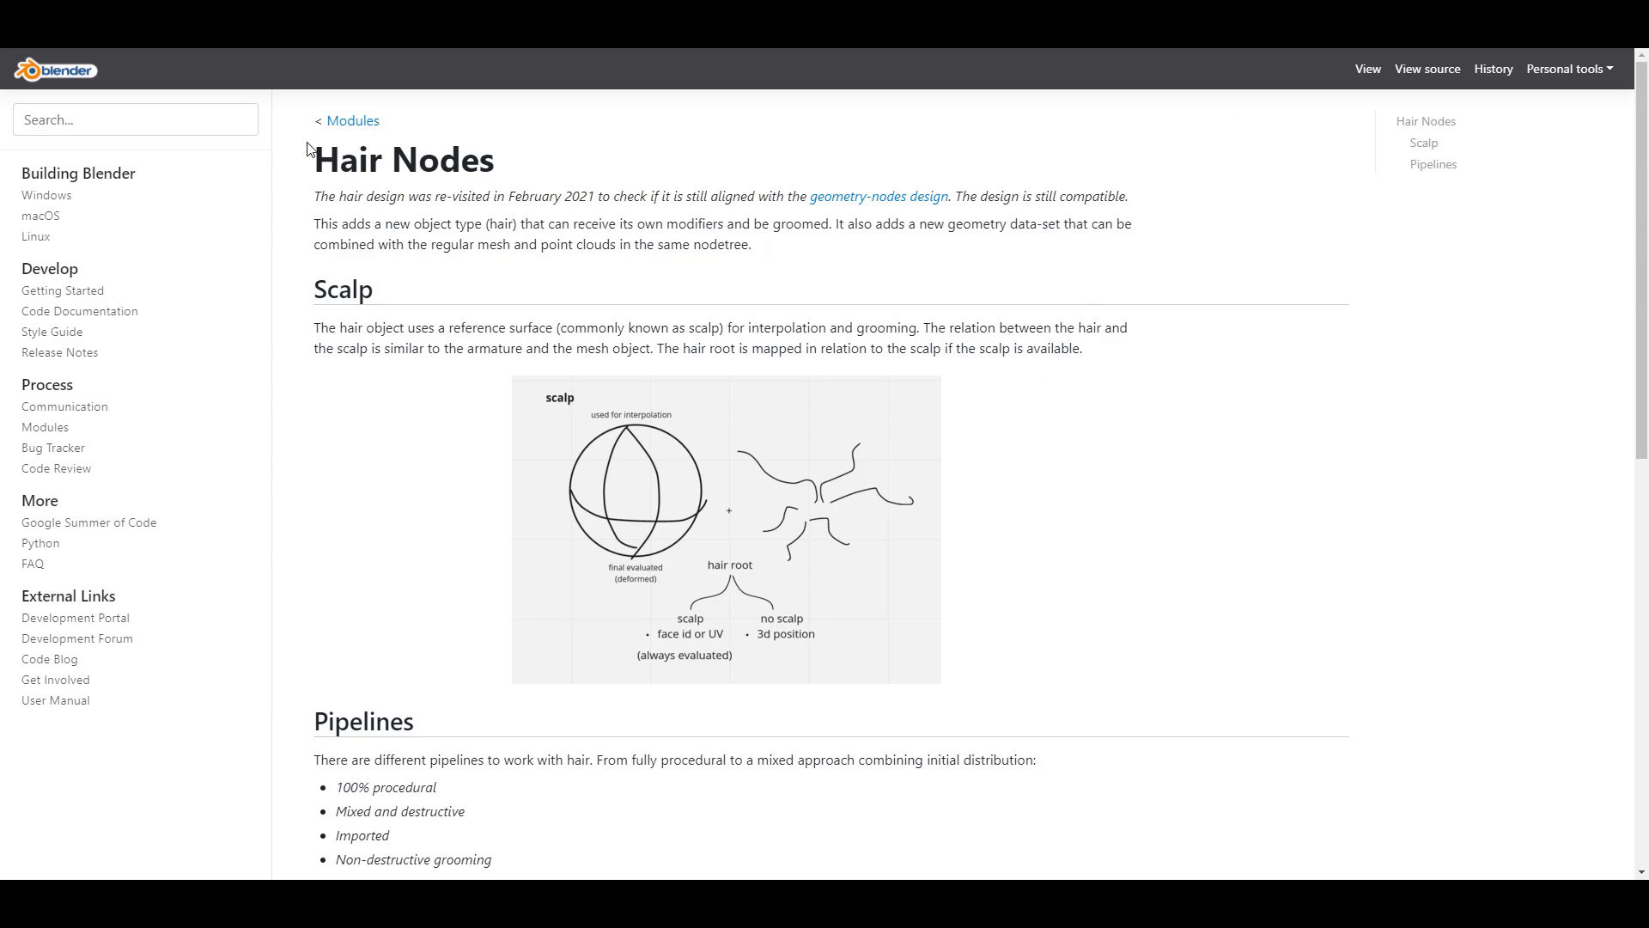
pyautogui.click(352, 120)
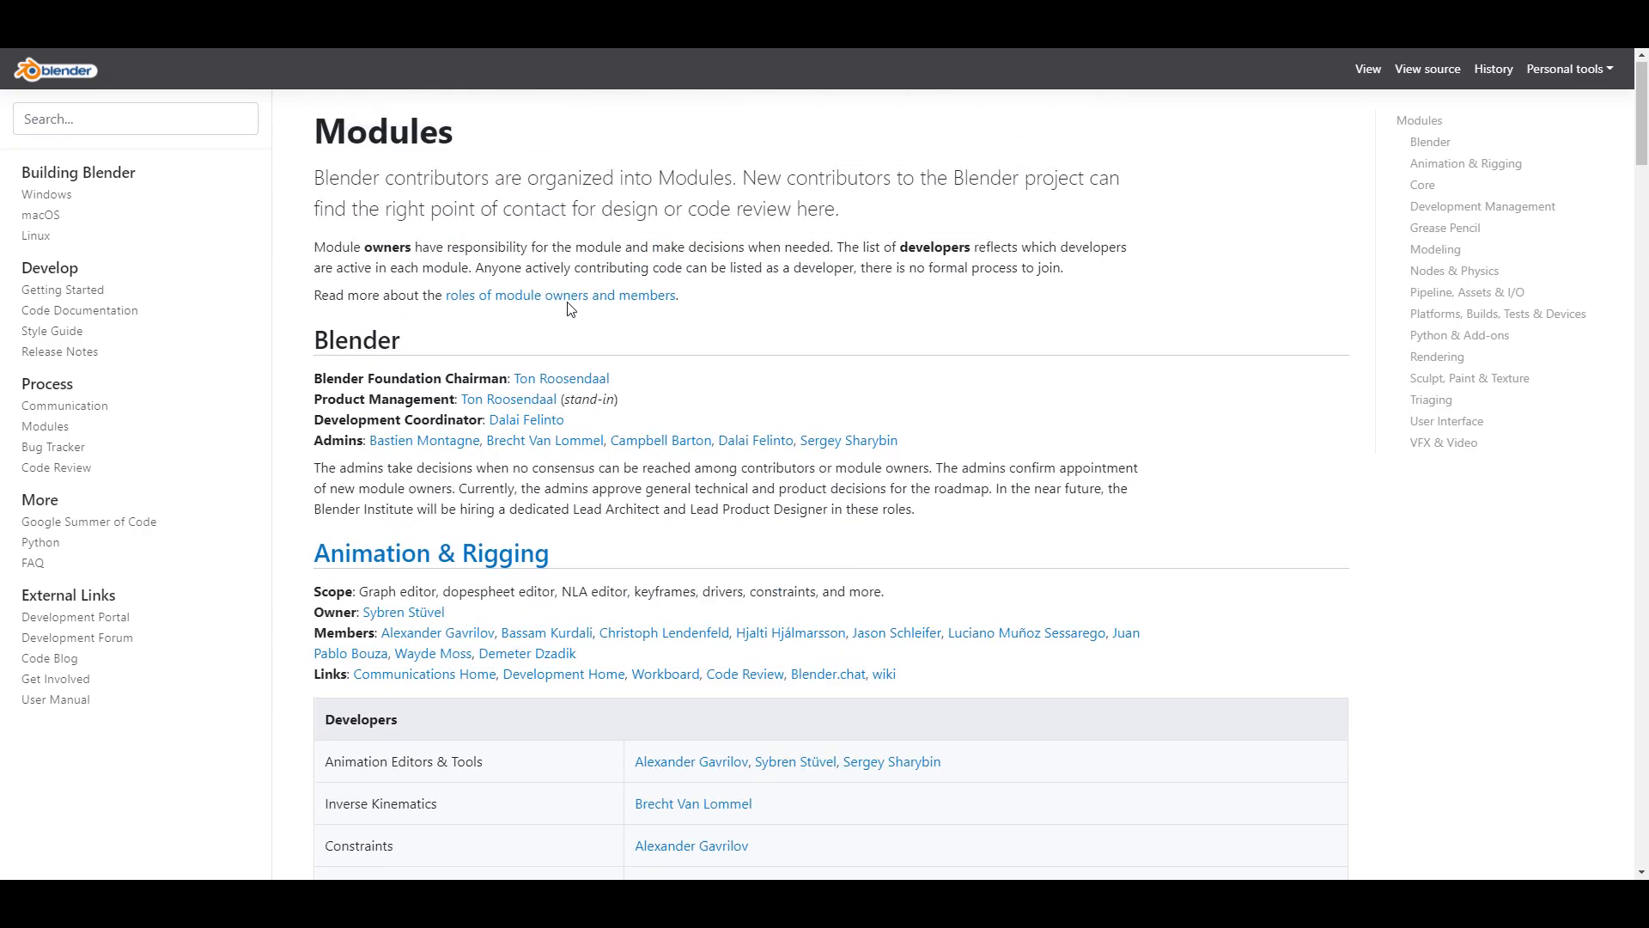